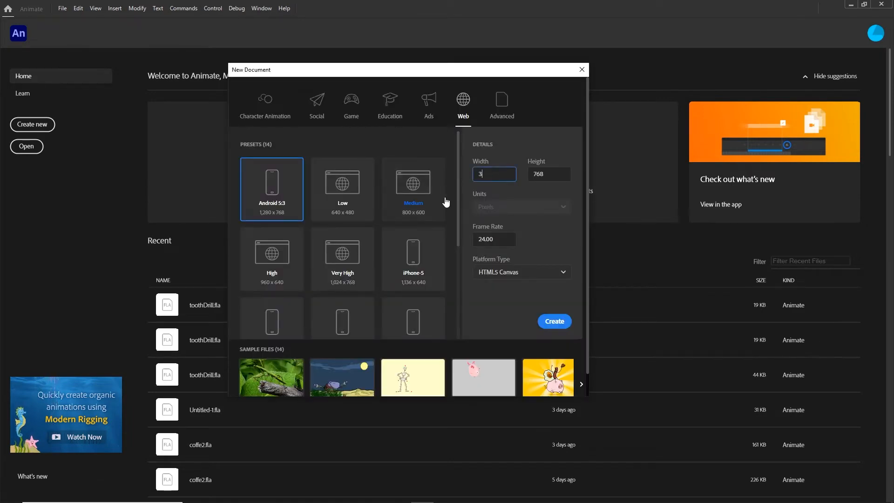
Step: Enter width 300 and height 600 for the new HTML5 Canvas document
text(00)
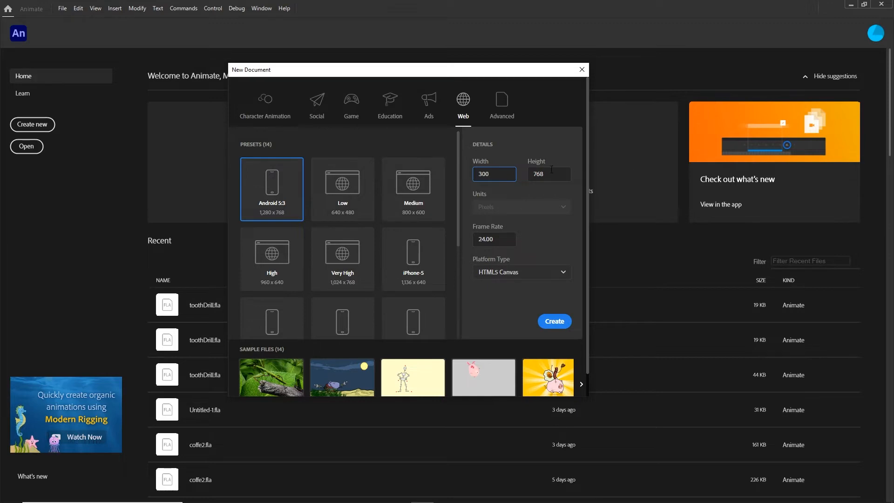
text(600)
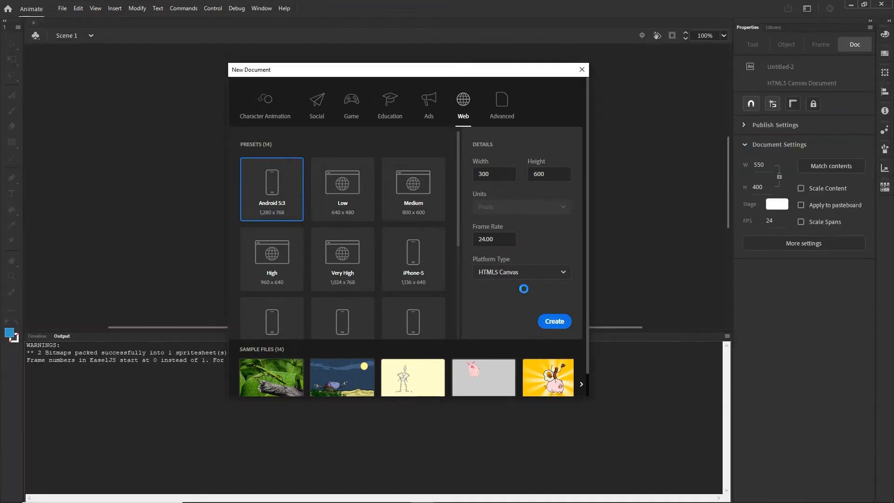
Step: Open the illustrator folder and drag tooth.ai onto the Animate stage
click(553, 321)
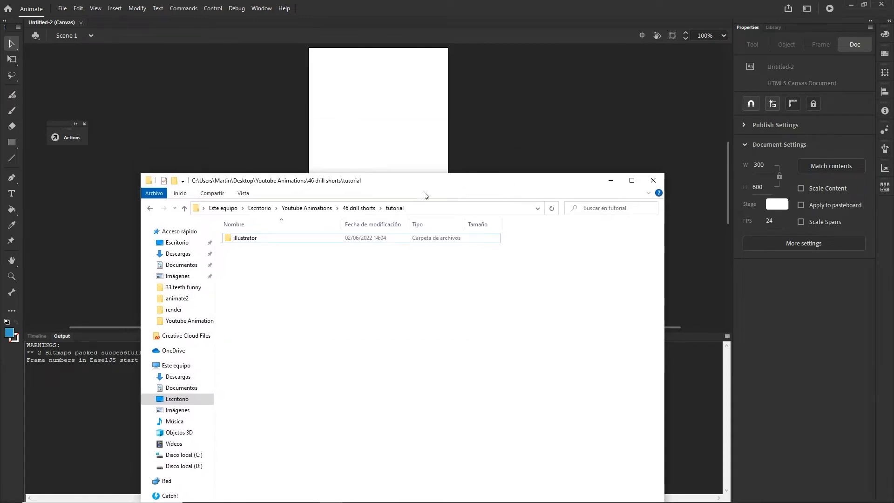
double_click(244, 238)
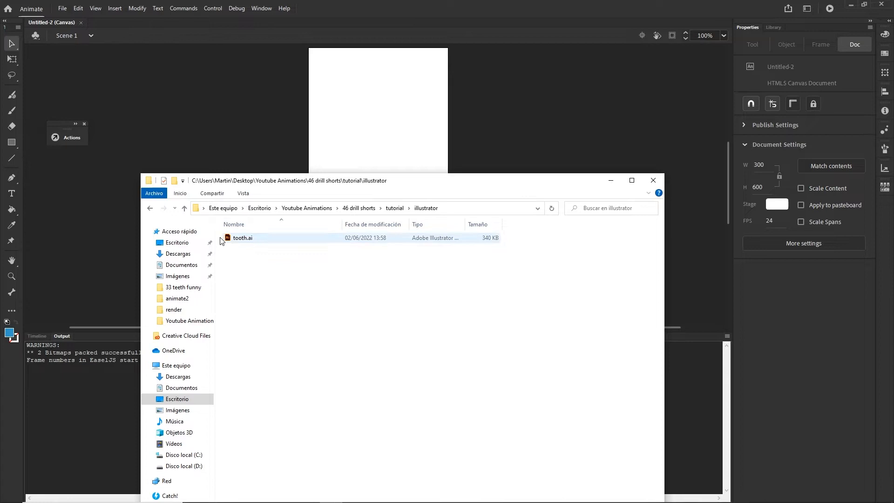
drag(242, 238, 355, 111)
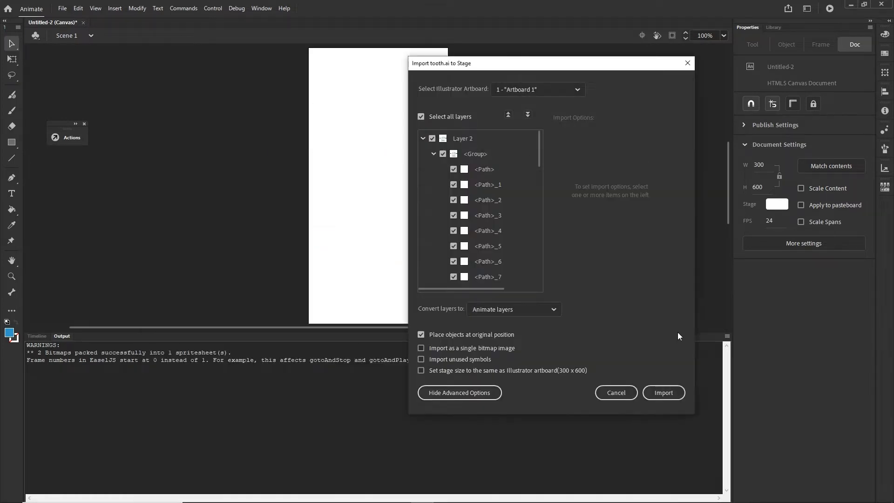
Step: Import the tooth artwork, show the timeline, and make the stage background blue
click(663, 392)
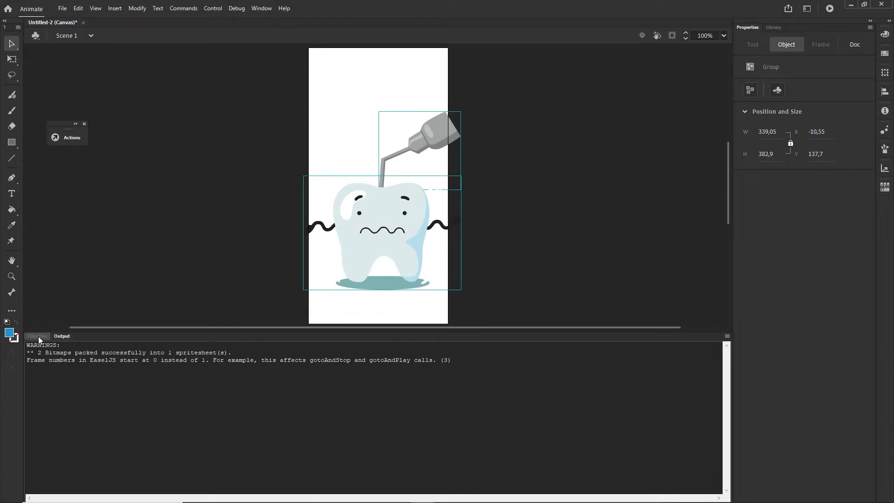
click(36, 336)
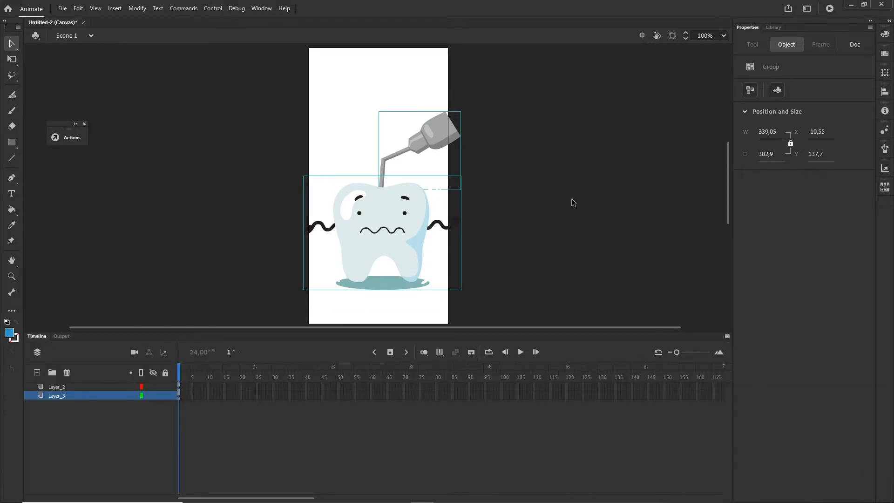
click(853, 44)
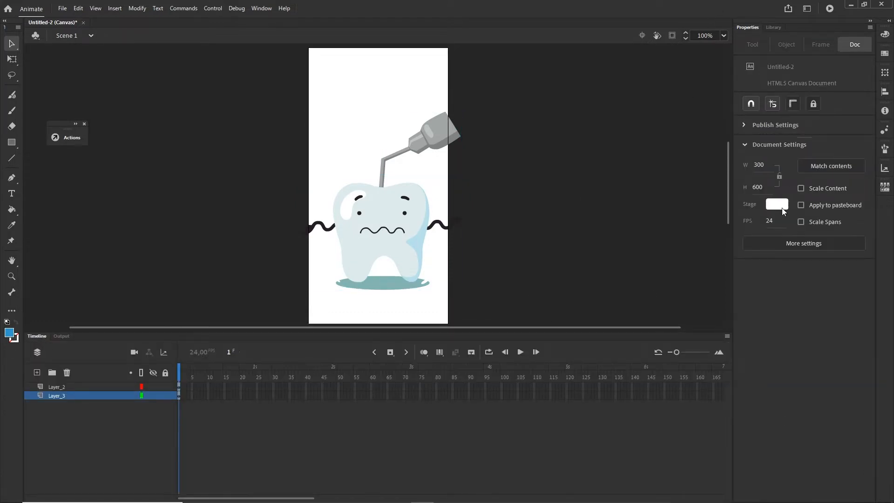
click(777, 203)
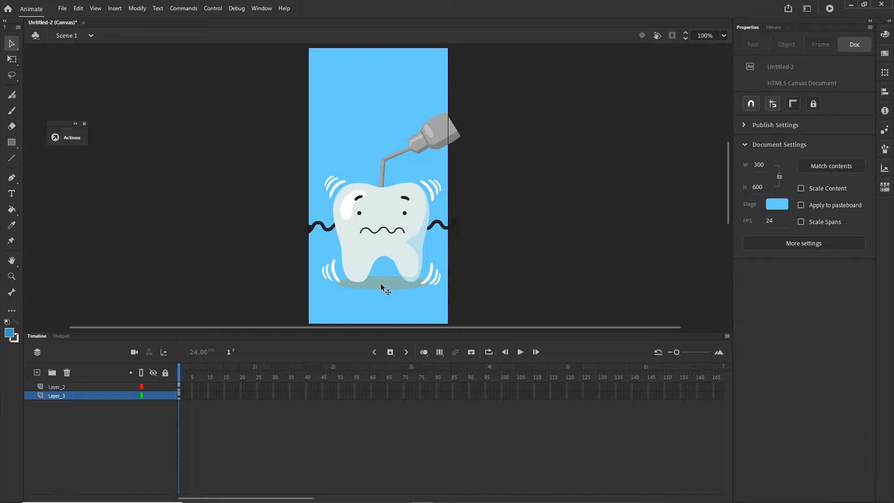
Step: Recolour the tooth's shadow group to the darker blue #3FA2D3
double_click(378, 228)
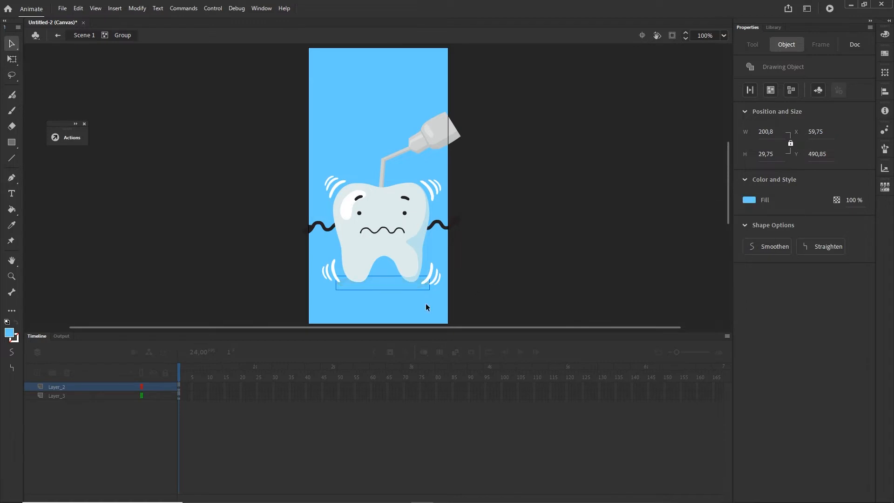
click(749, 200)
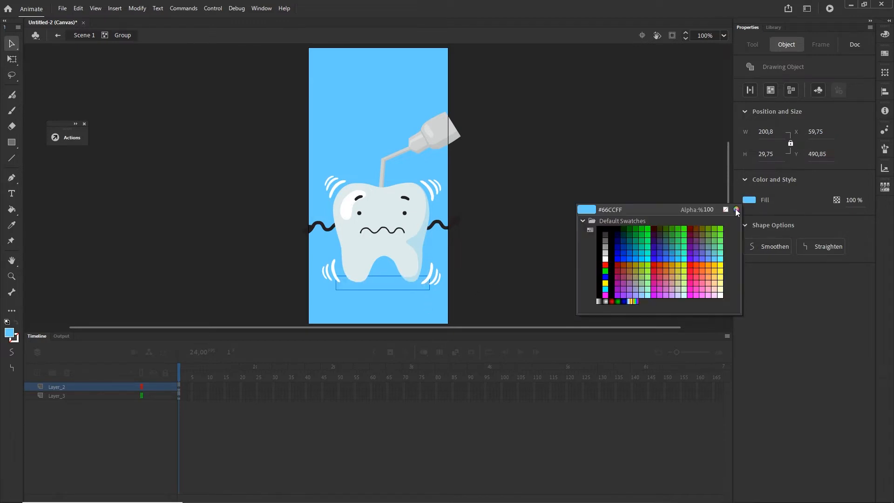
click(725, 209)
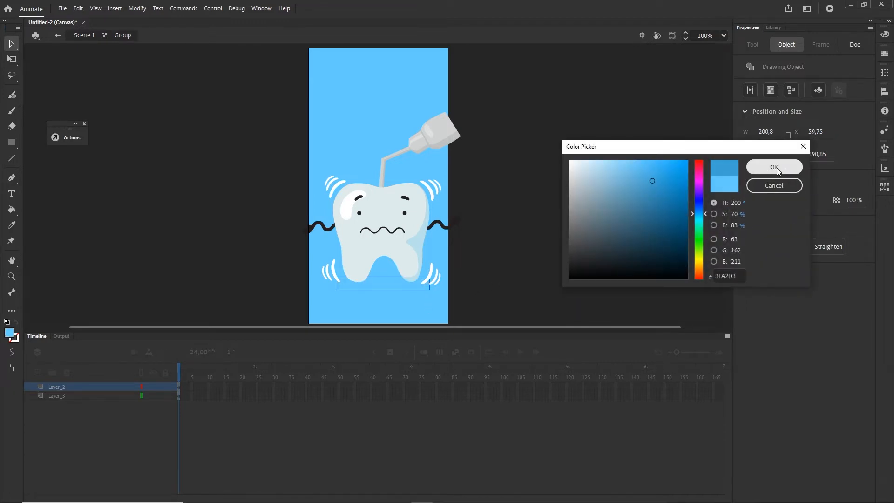
click(773, 167)
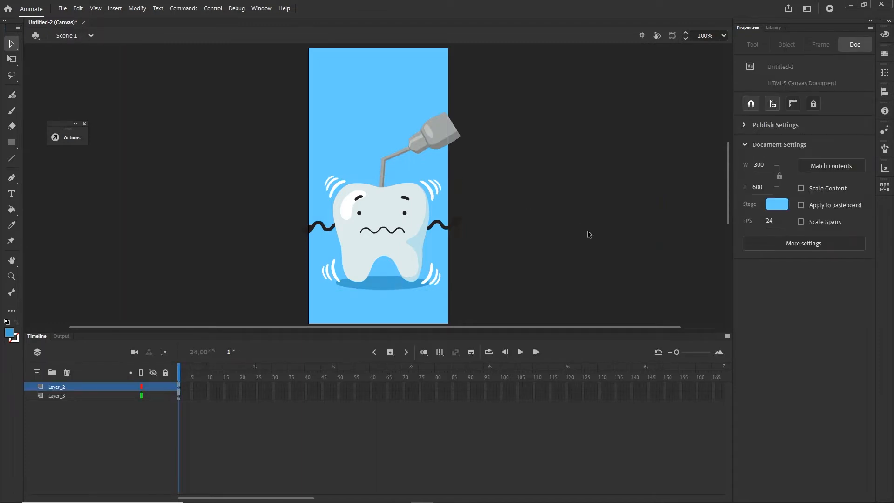
mouse_move(456, 134)
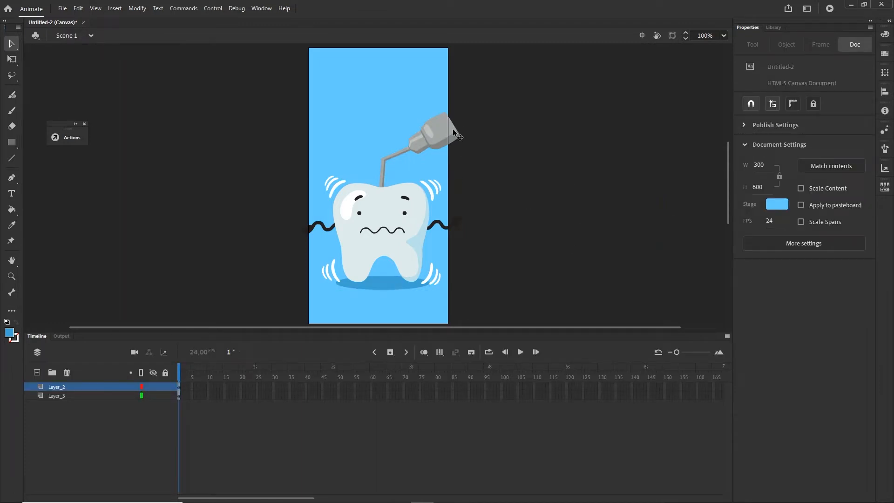
Step: Convert the drill artwork into a movie clip symbol
click(425, 134)
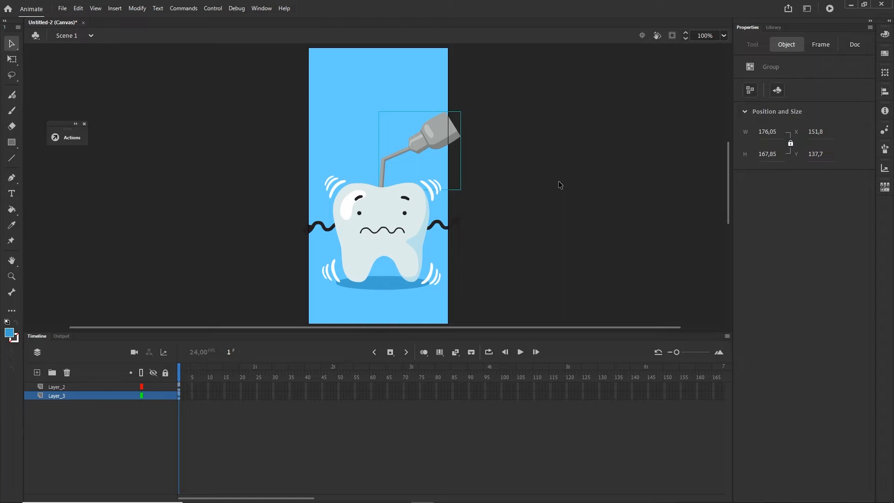
click(137, 8)
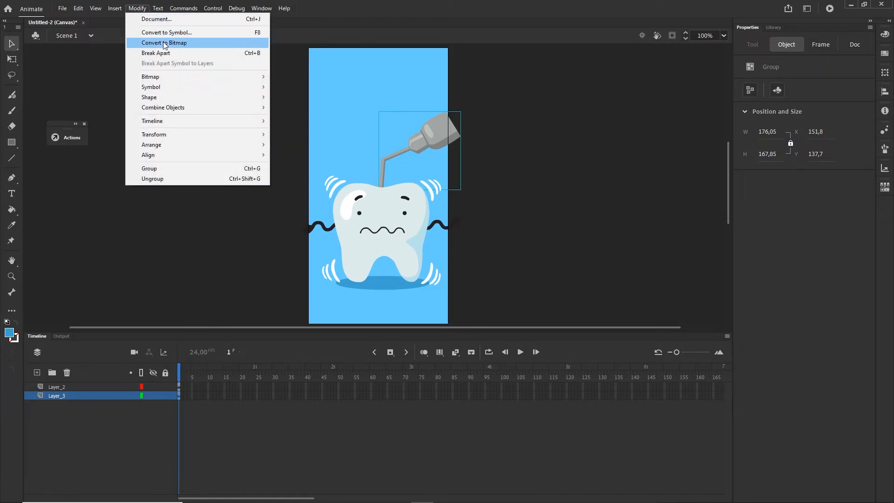
click(166, 32)
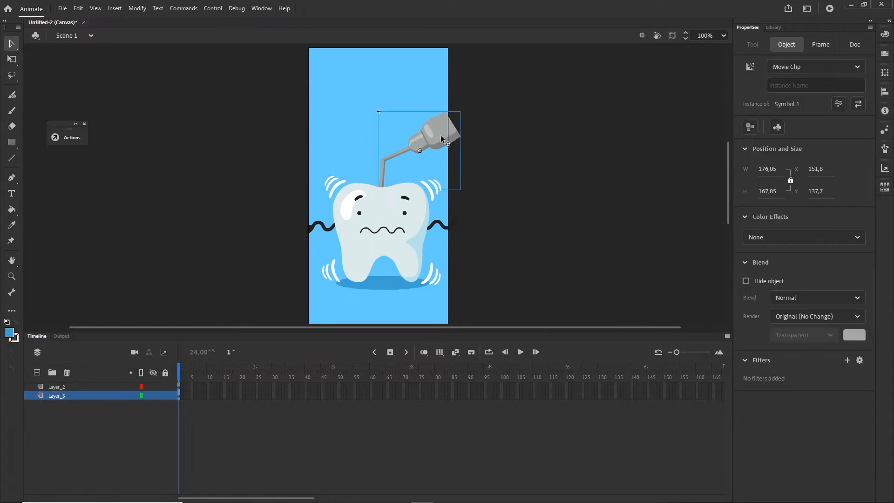
Step: Transform and nudge the drill so its tip sits on the tooth's top
click(12, 58)
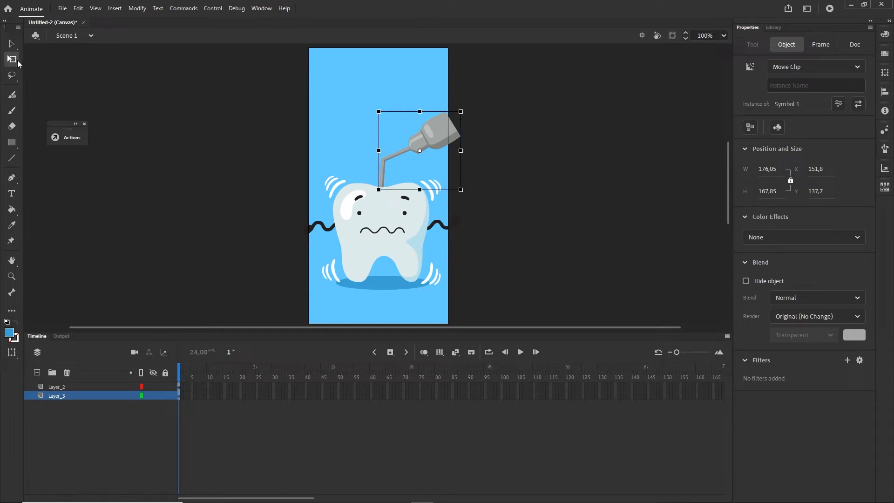
drag(460, 111, 469, 104)
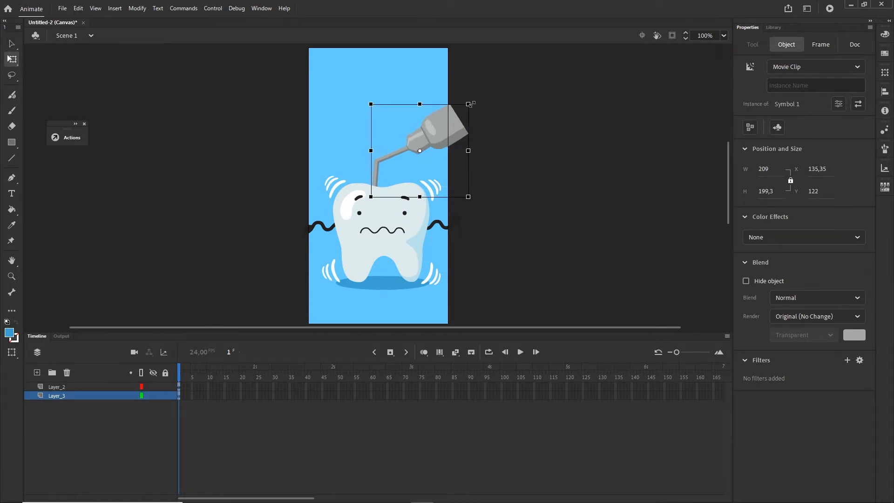
drag(419, 150, 428, 151)
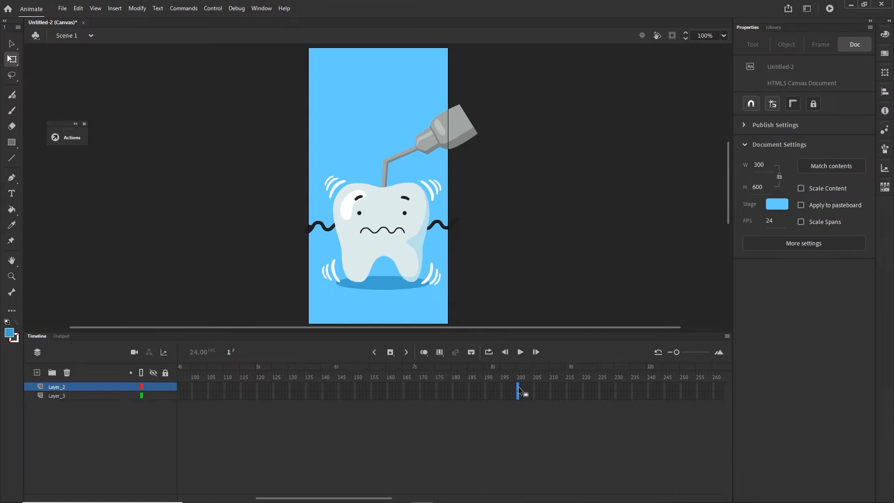
Step: Extend the layers to frame 200 and rename Layer_3 to 'drill'
right_click(519, 390)
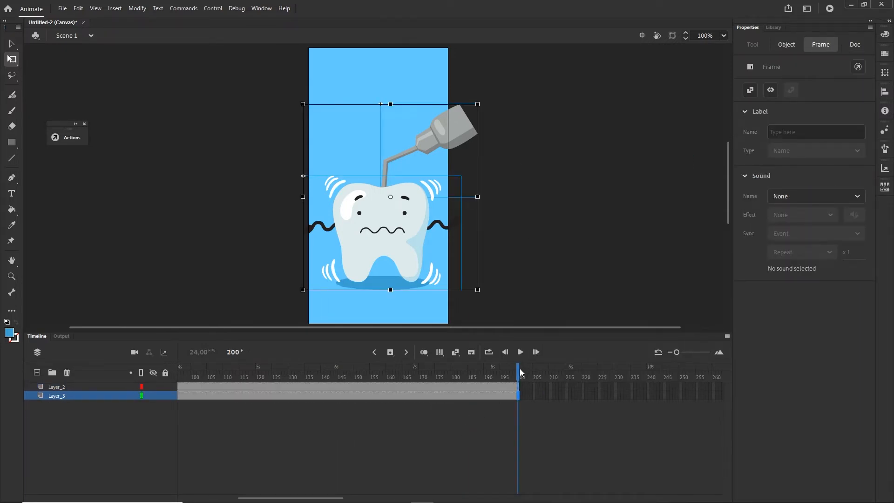
click(855, 45)
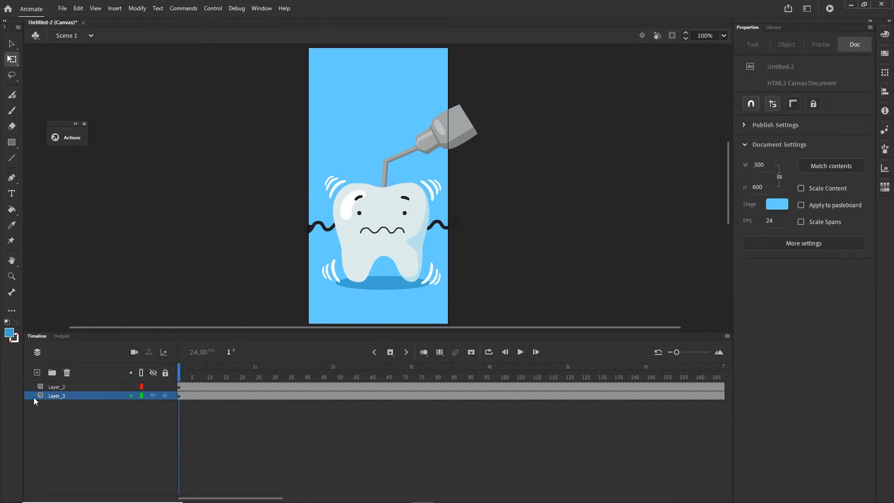
double_click(56, 396)
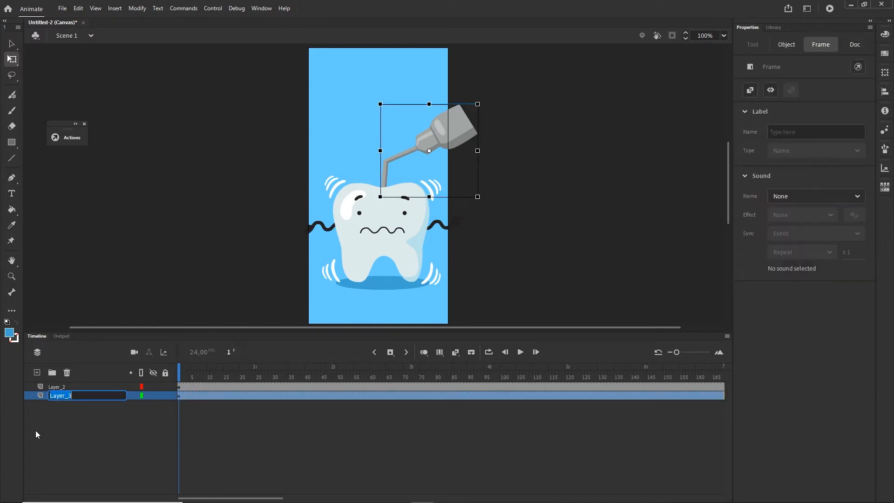
text(drill)
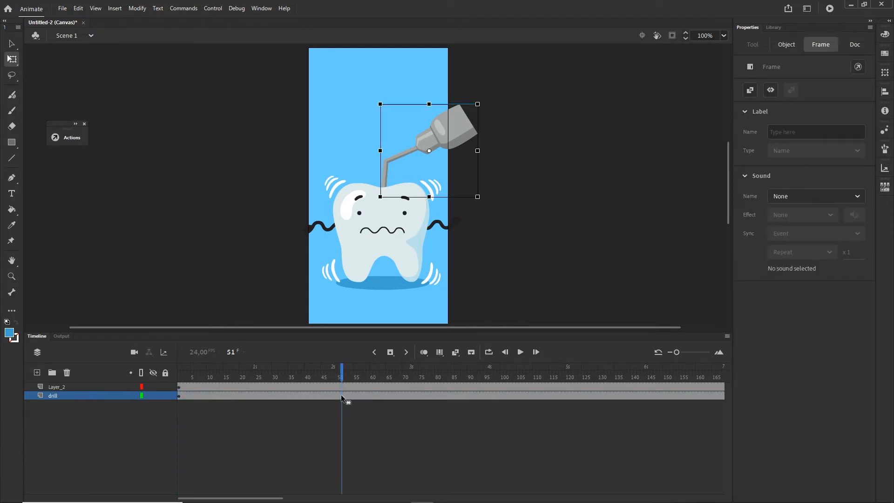
Step: Keyframe the drill at frame 51 and add a classic tween with Ease Out Quad
right_click(343, 395)
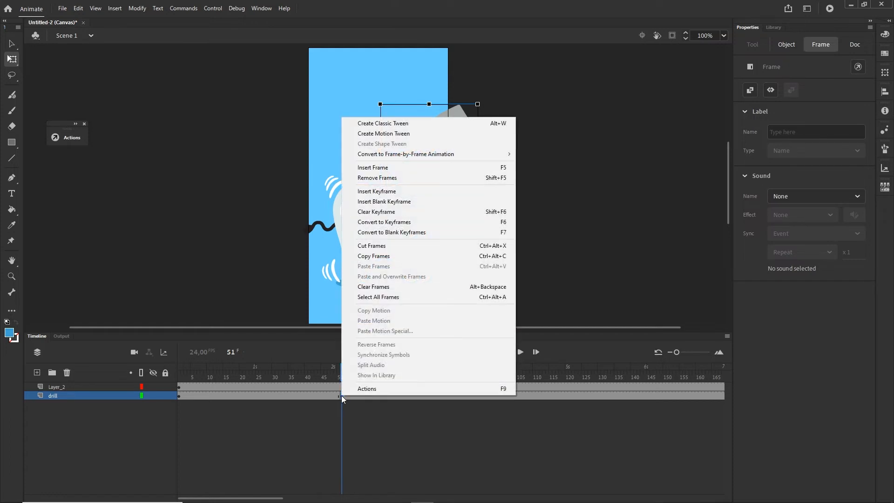
click(179, 399)
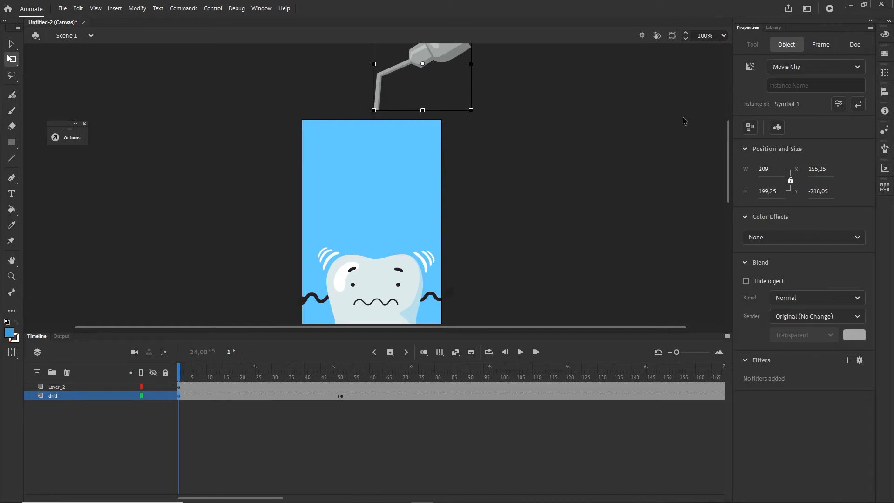
click(246, 376)
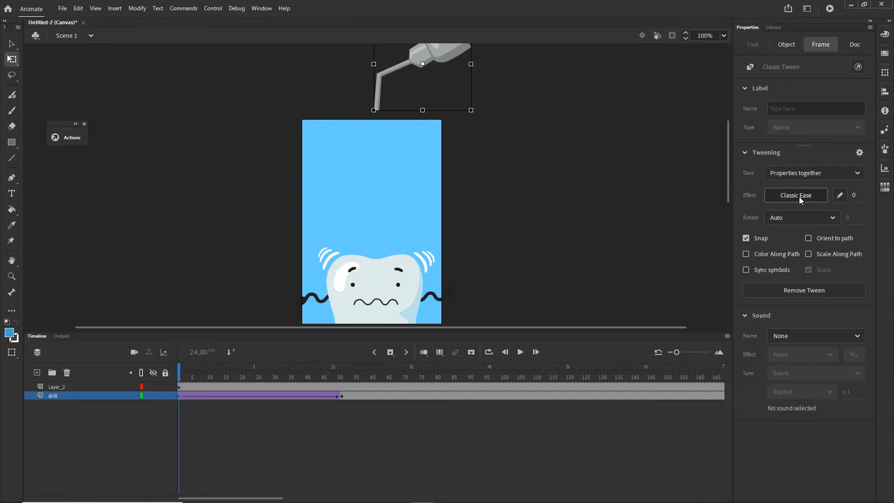
click(795, 195)
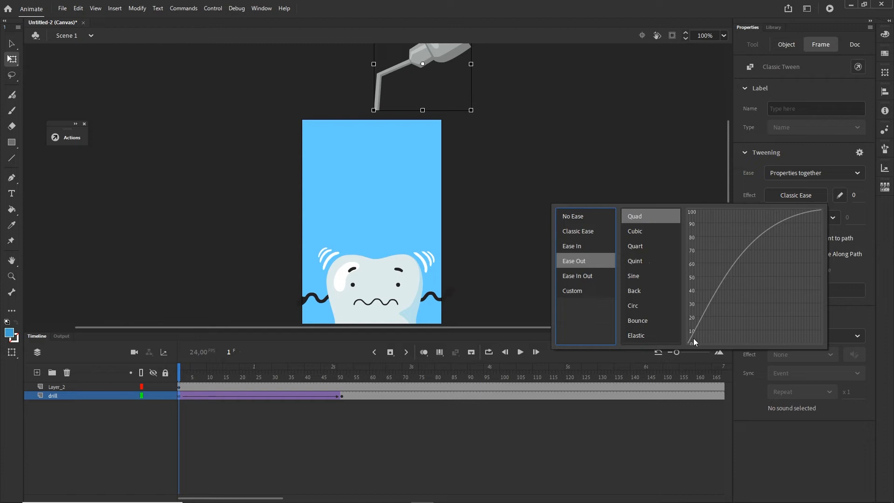
mouse_move(514, 303)
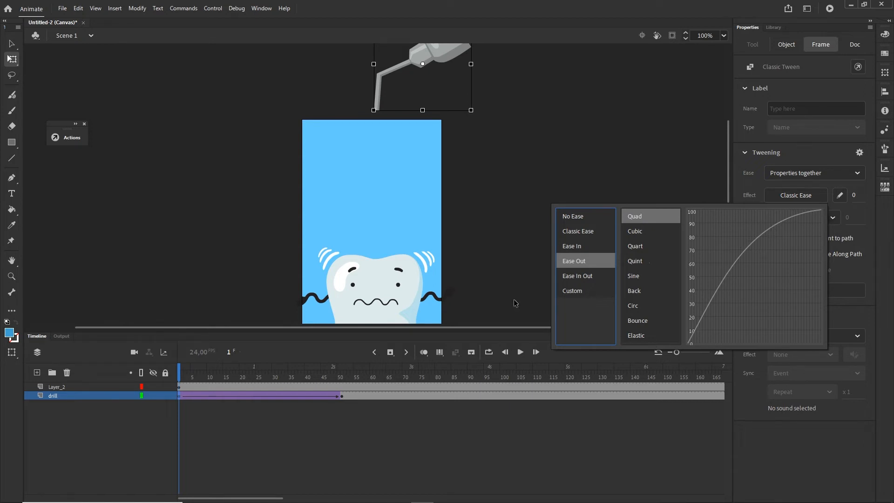
click(635, 216)
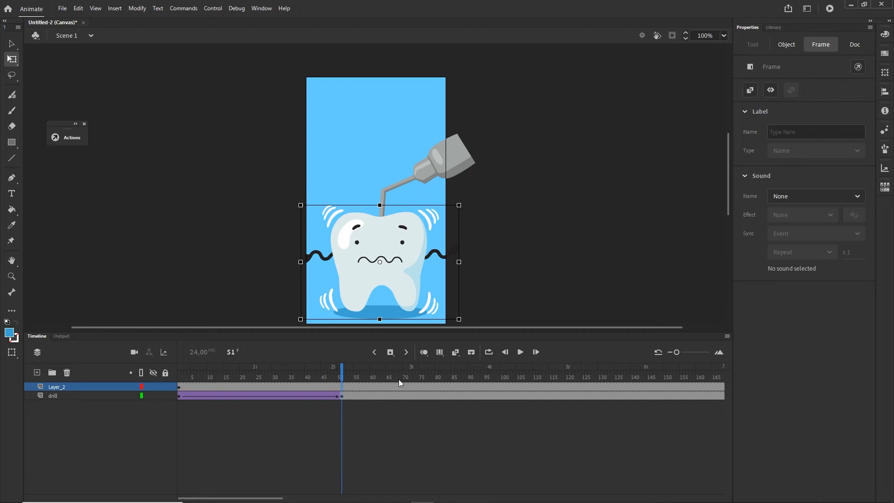
mouse_move(452, 402)
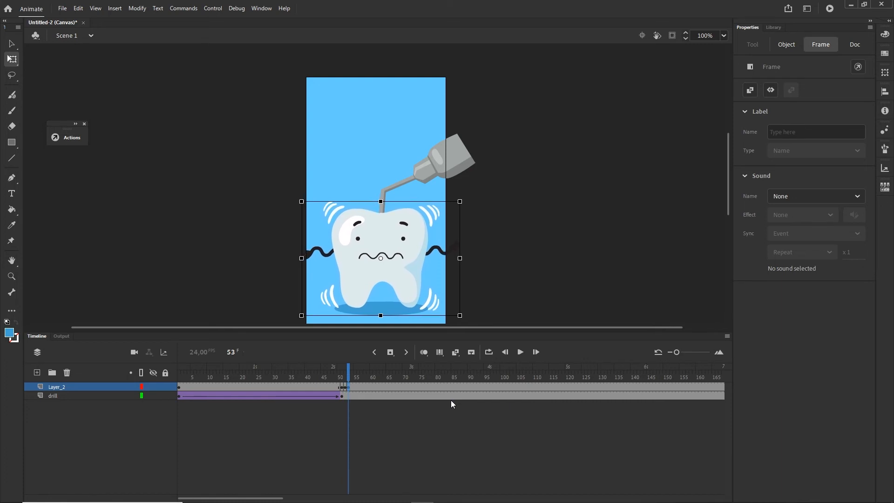
Step: Advance along the tooth layer to frame 54 and the next shake frame
click(535, 352)
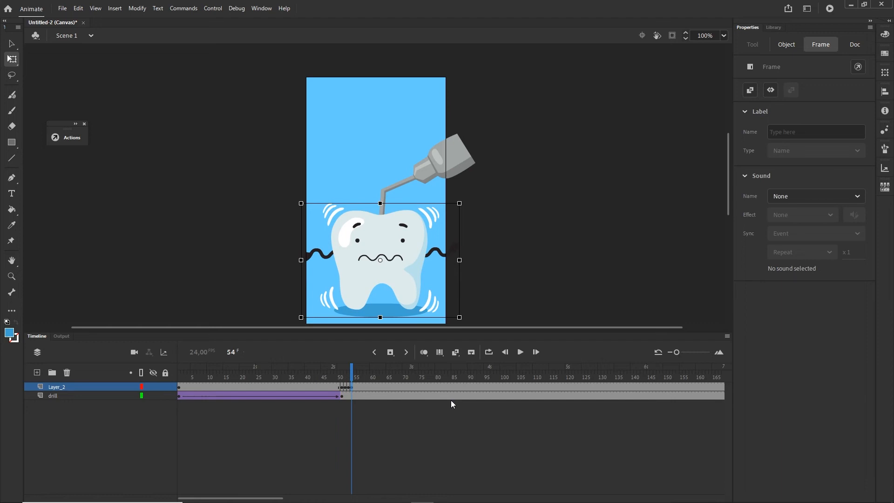
click(535, 352)
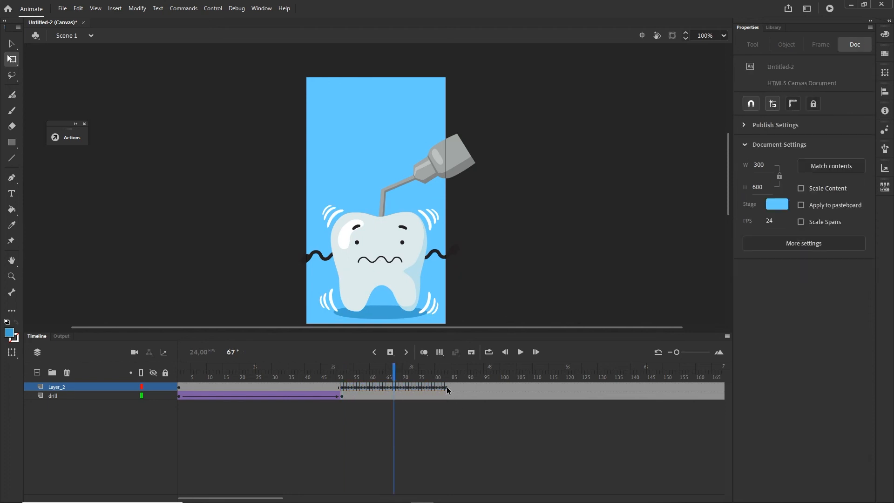
Step: Select the tooth's shake keyframes and duplicate them further along the timeline
click(341, 388)
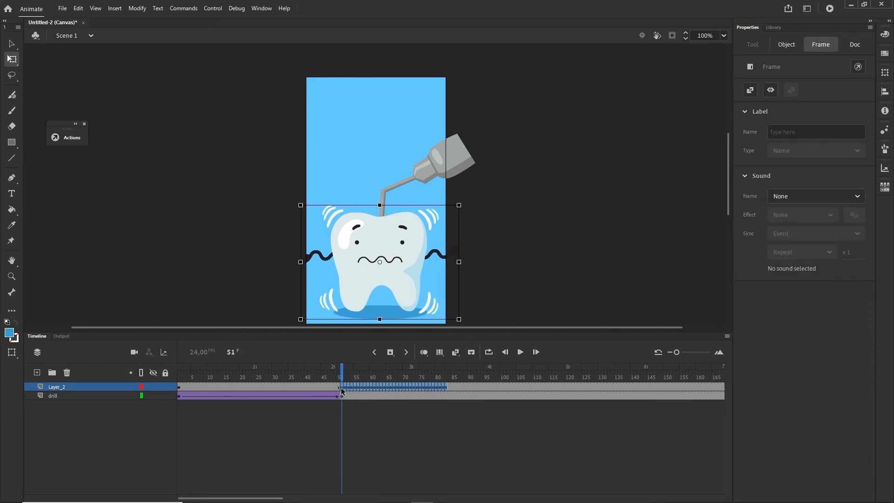
click(853, 43)
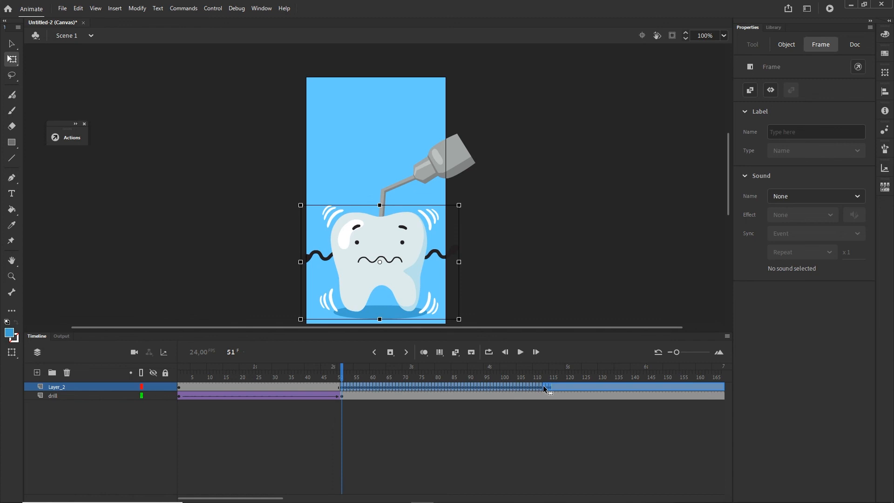
click(296, 377)
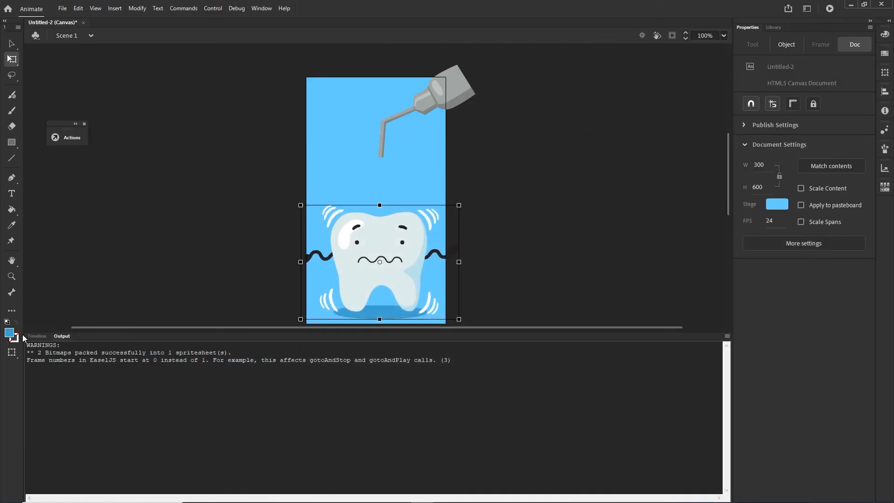
Step: Return to the Timeline panel after the test run's publish warnings
click(36, 336)
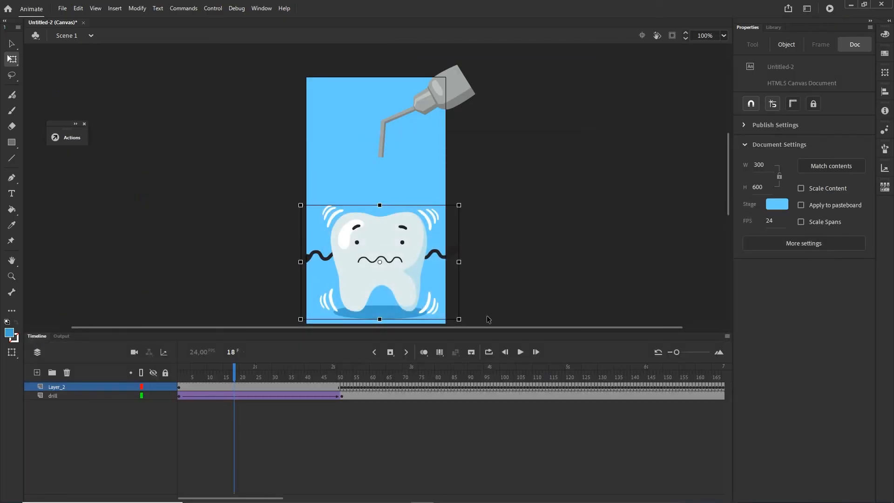